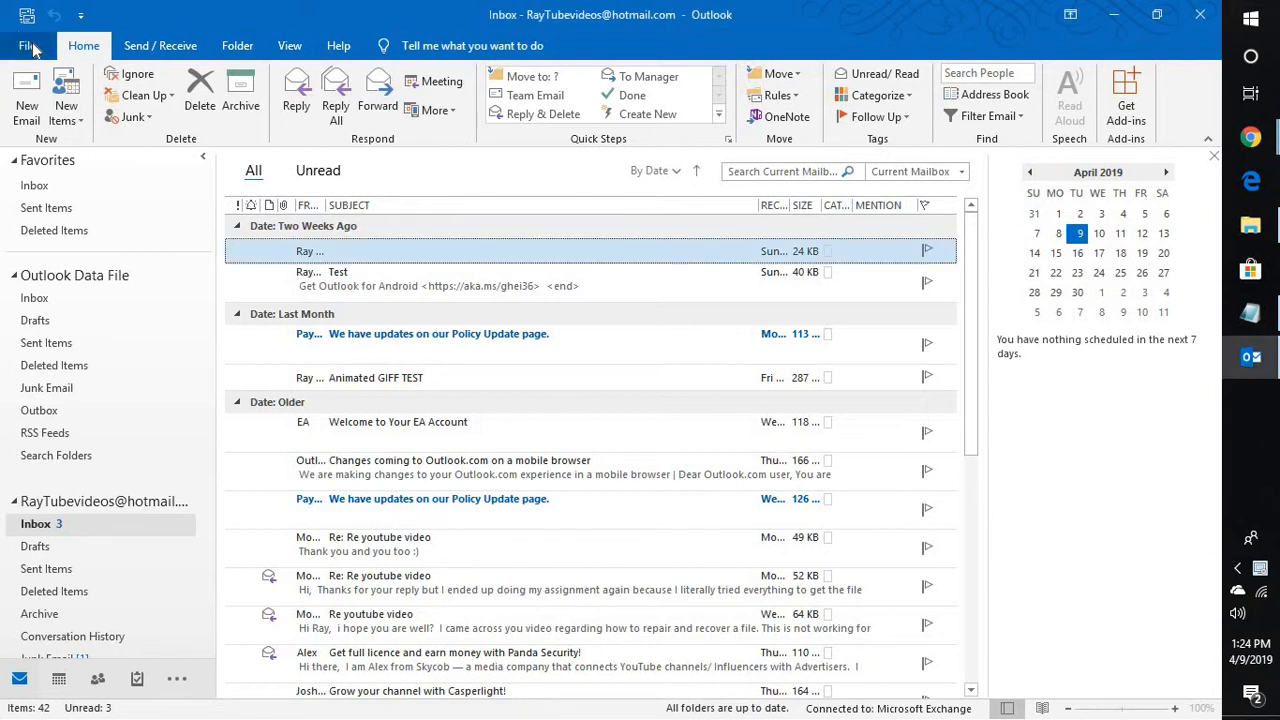
Open Outlook Options from the File backstage menu.
click(27, 45)
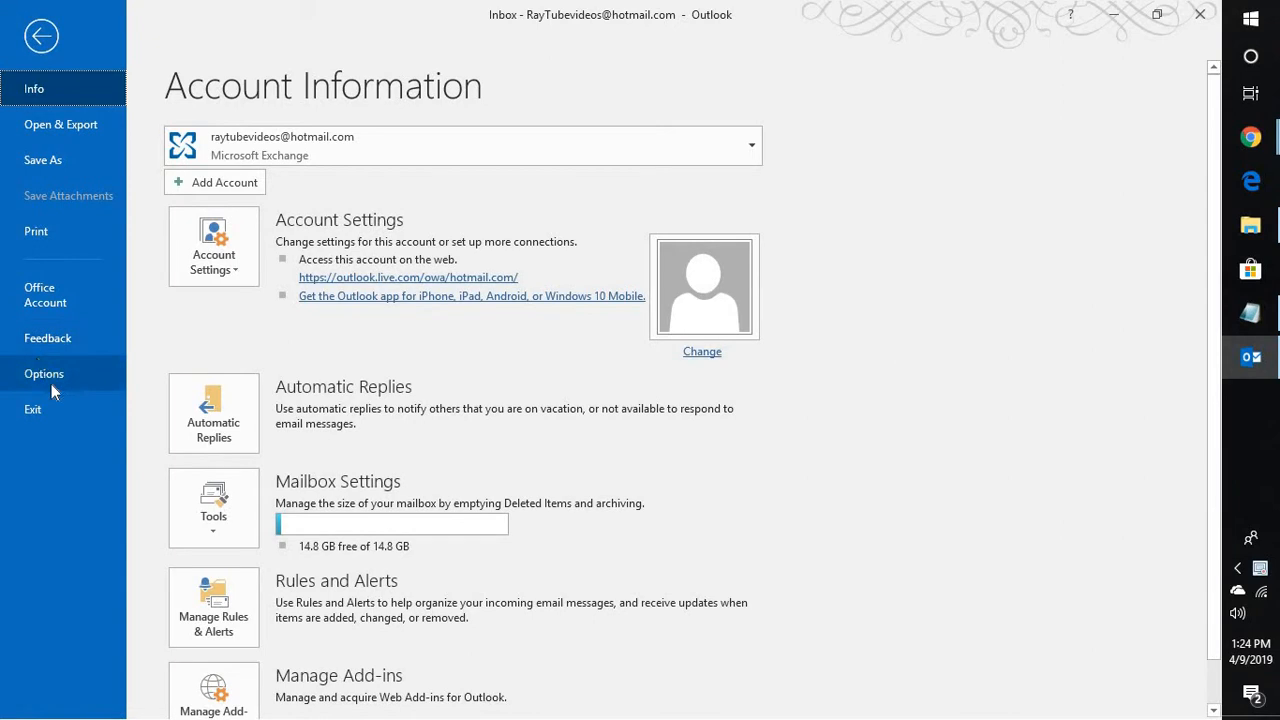
click(44, 373)
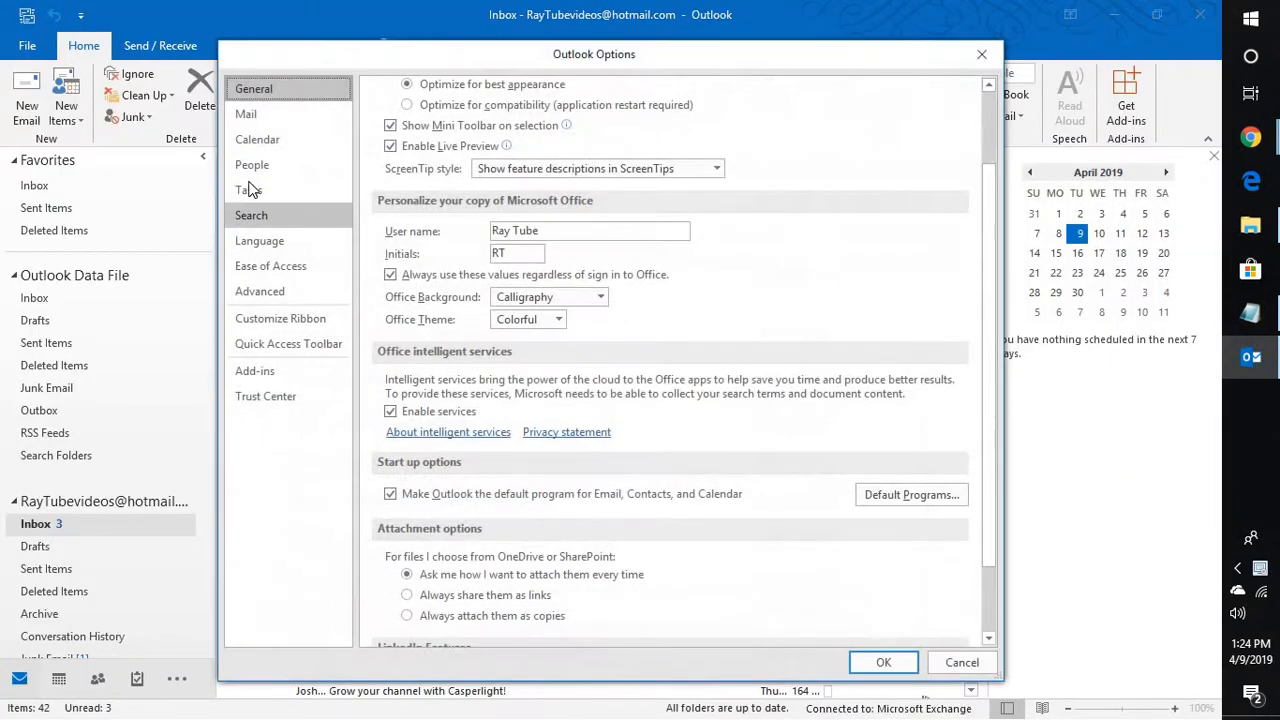
Enable 'Show week numbers in the month view and in the Date Navigator' under Calendar and confirm.
click(257, 139)
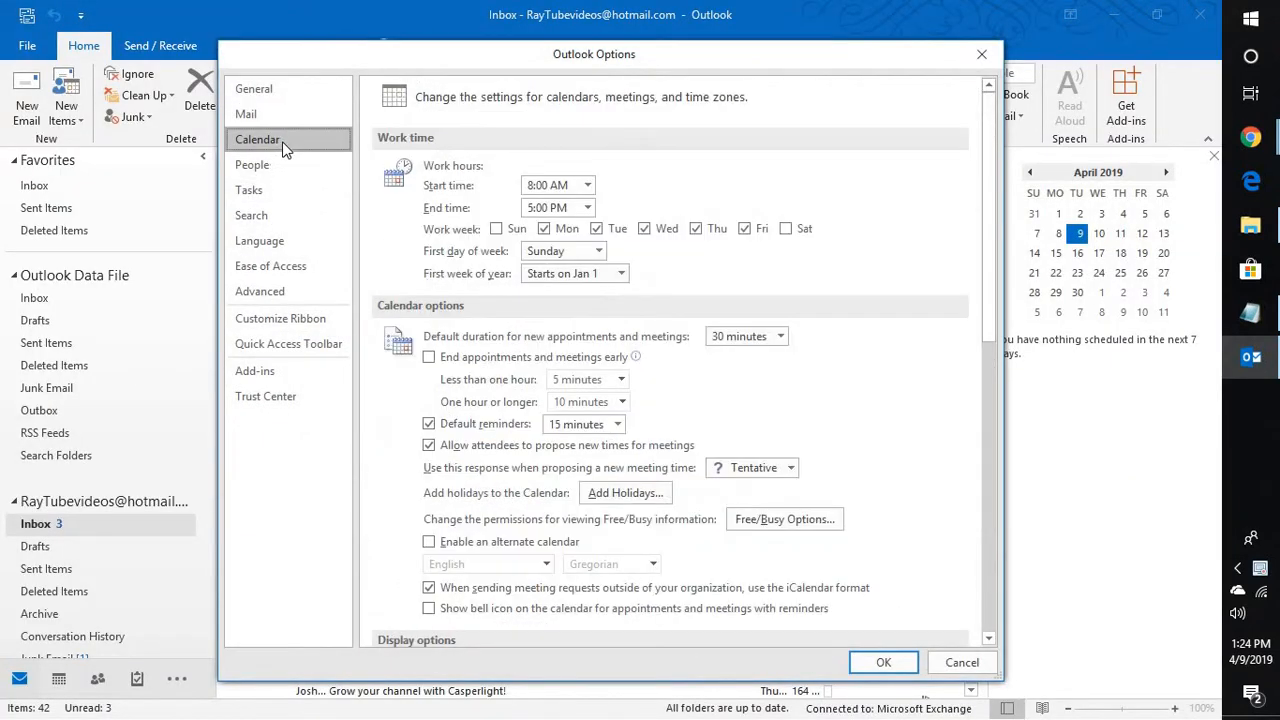
scroll(down, 3)
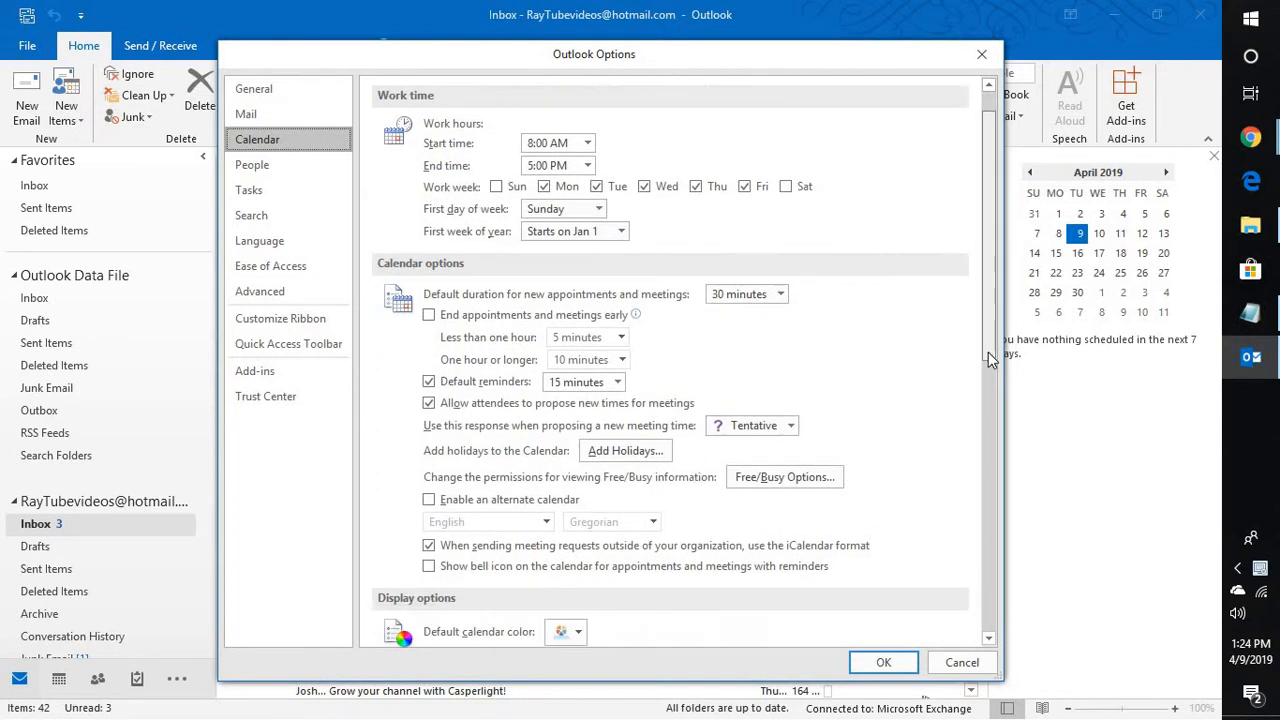
scroll(down, 3)
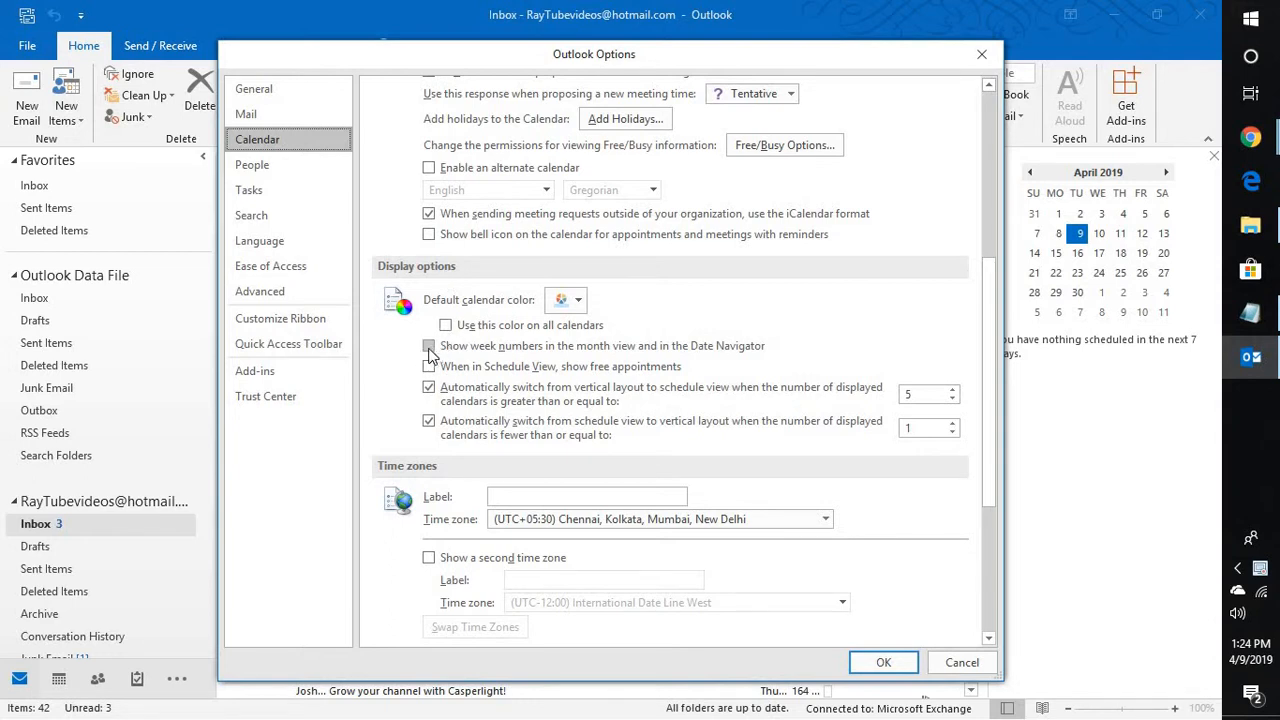
click(429, 345)
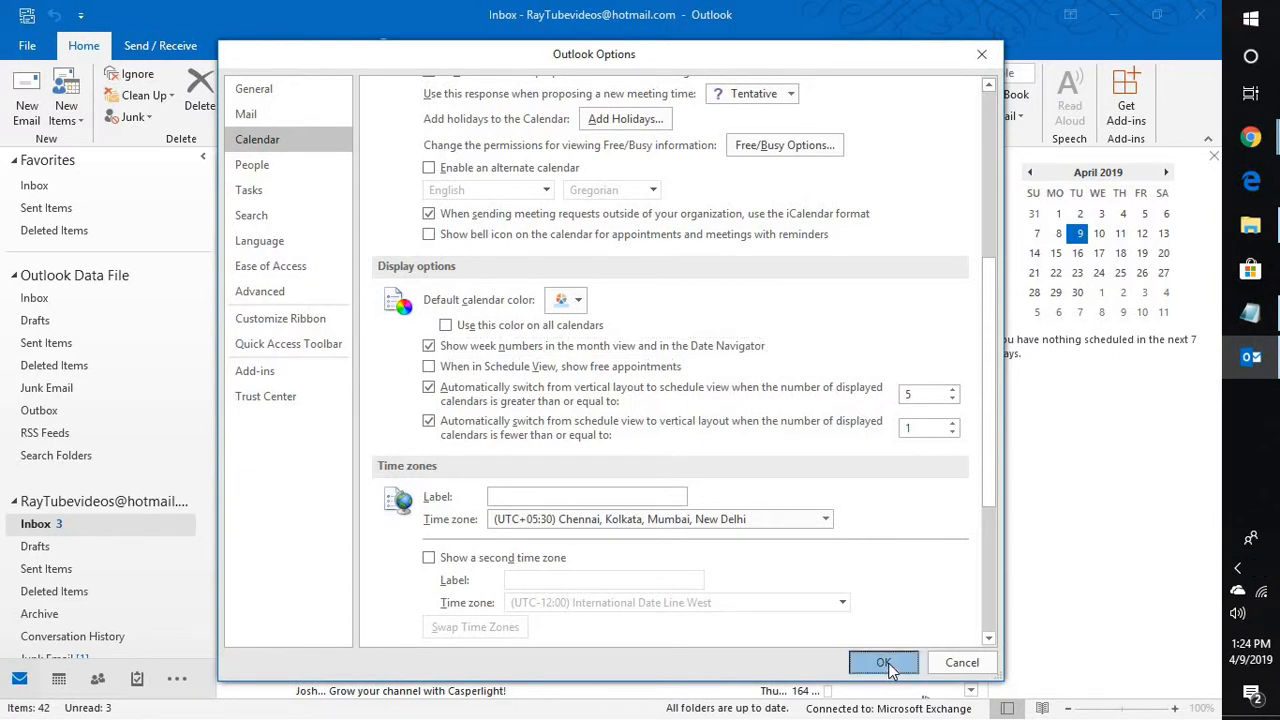
click(883, 662)
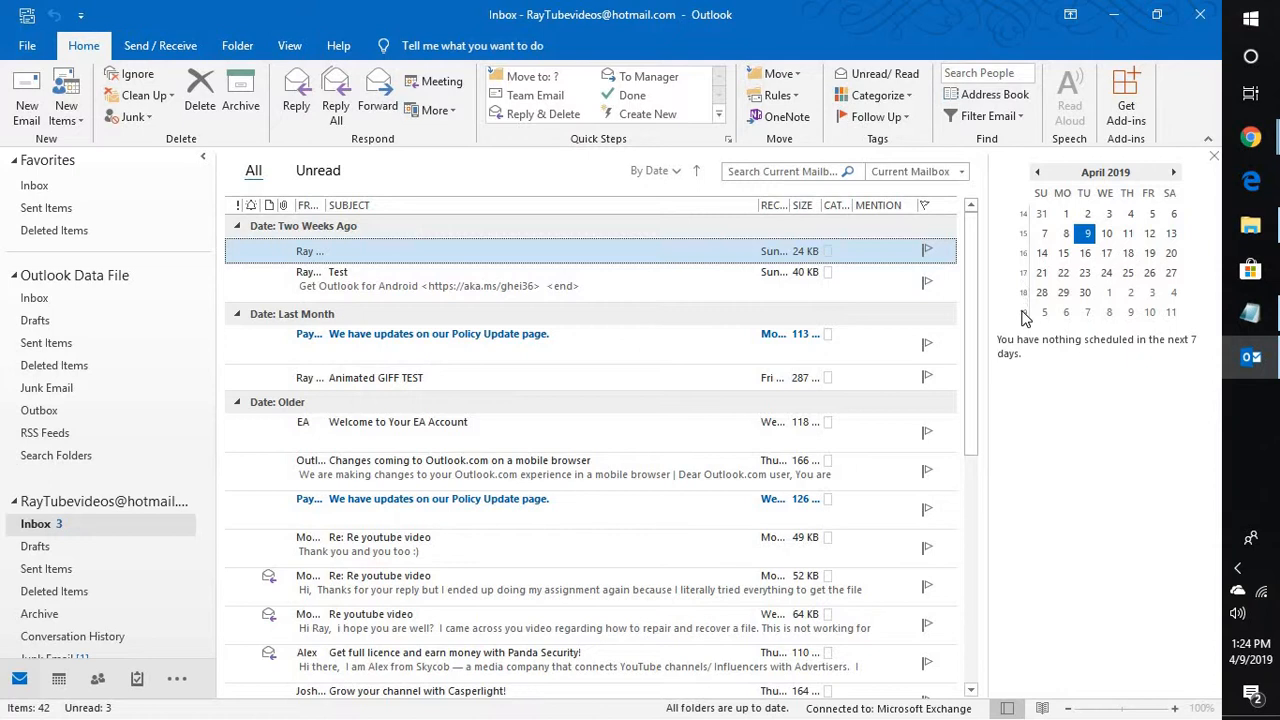
mouse_move(1022, 273)
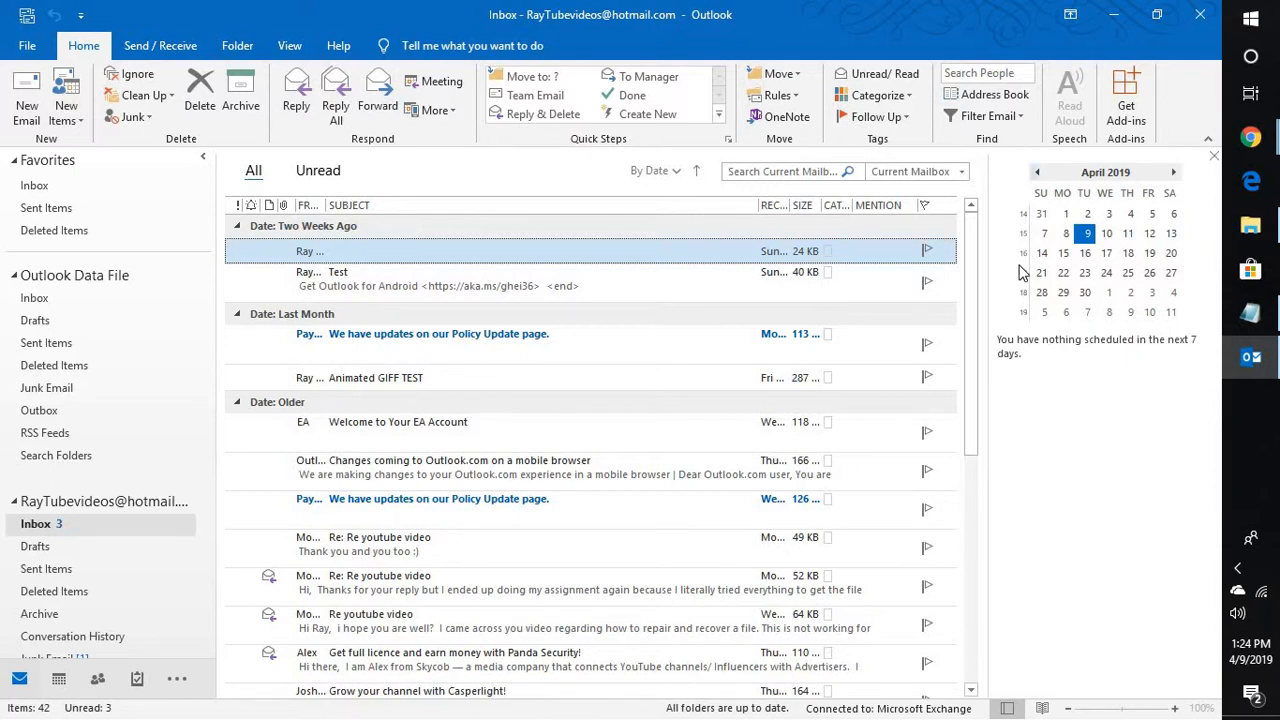
mouse_move(1025, 195)
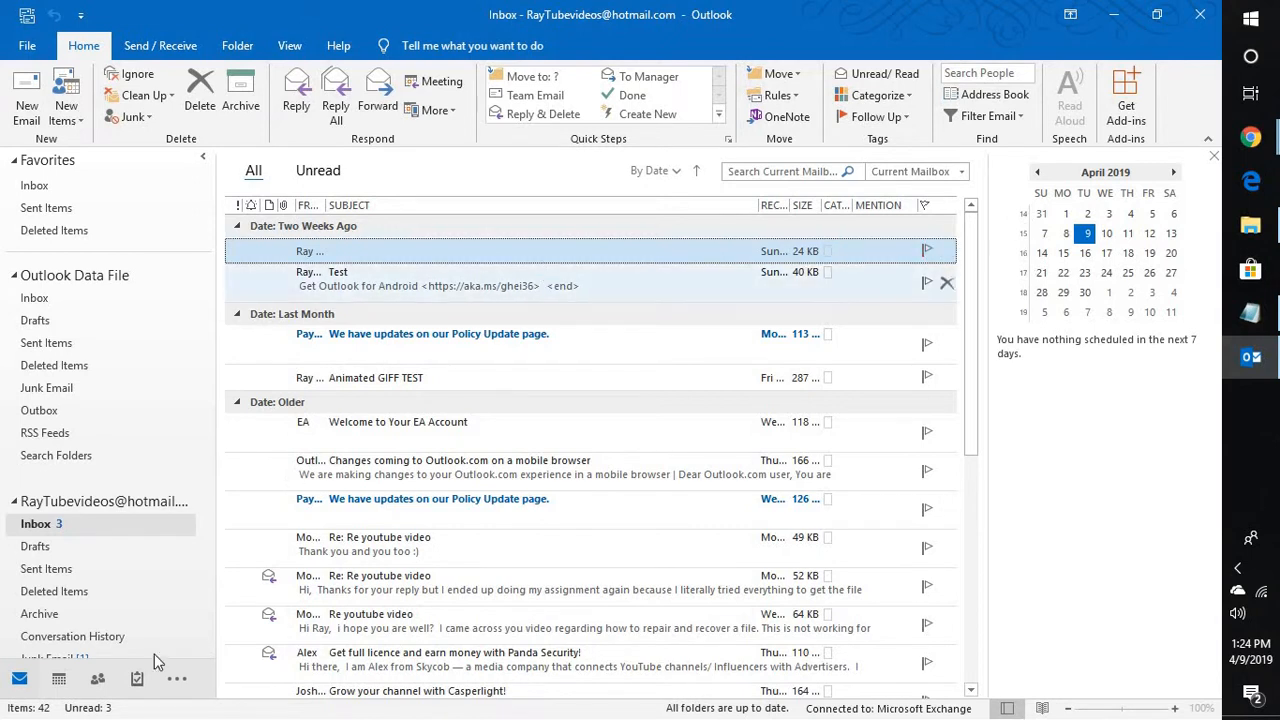
Switch to the Calendar view showing April 2019 with week numbers.
click(58, 679)
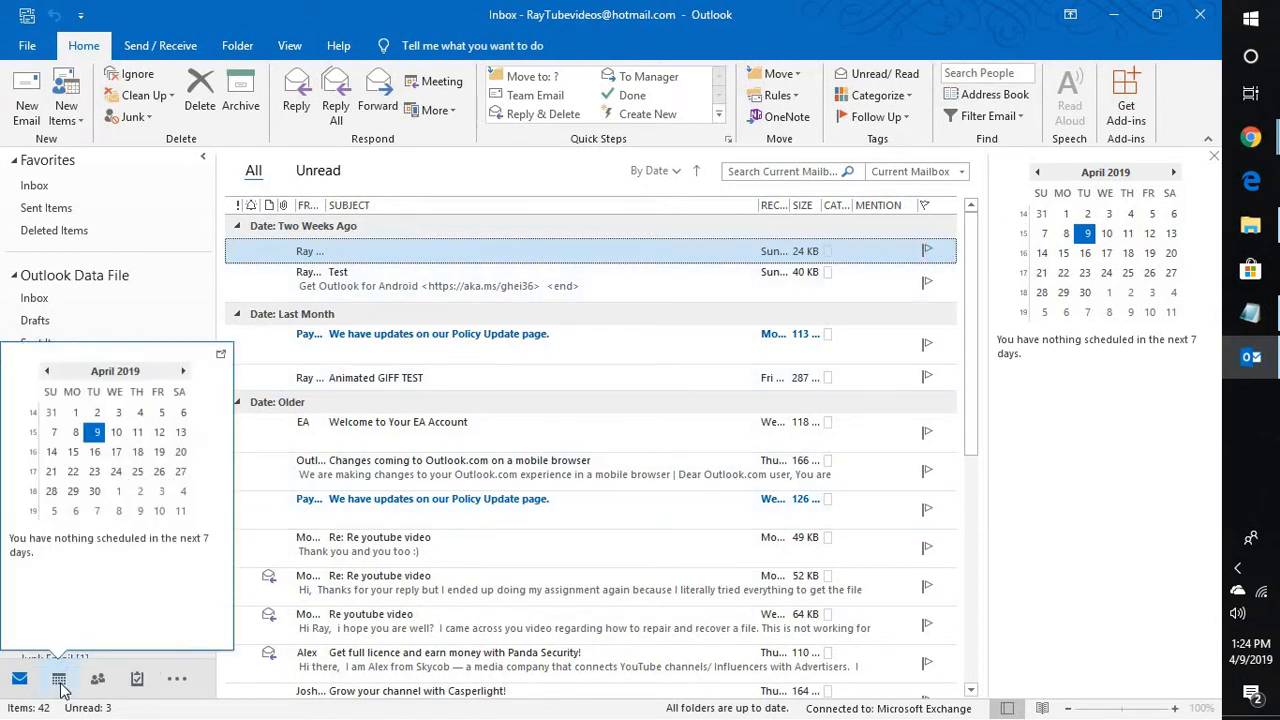
click(58, 679)
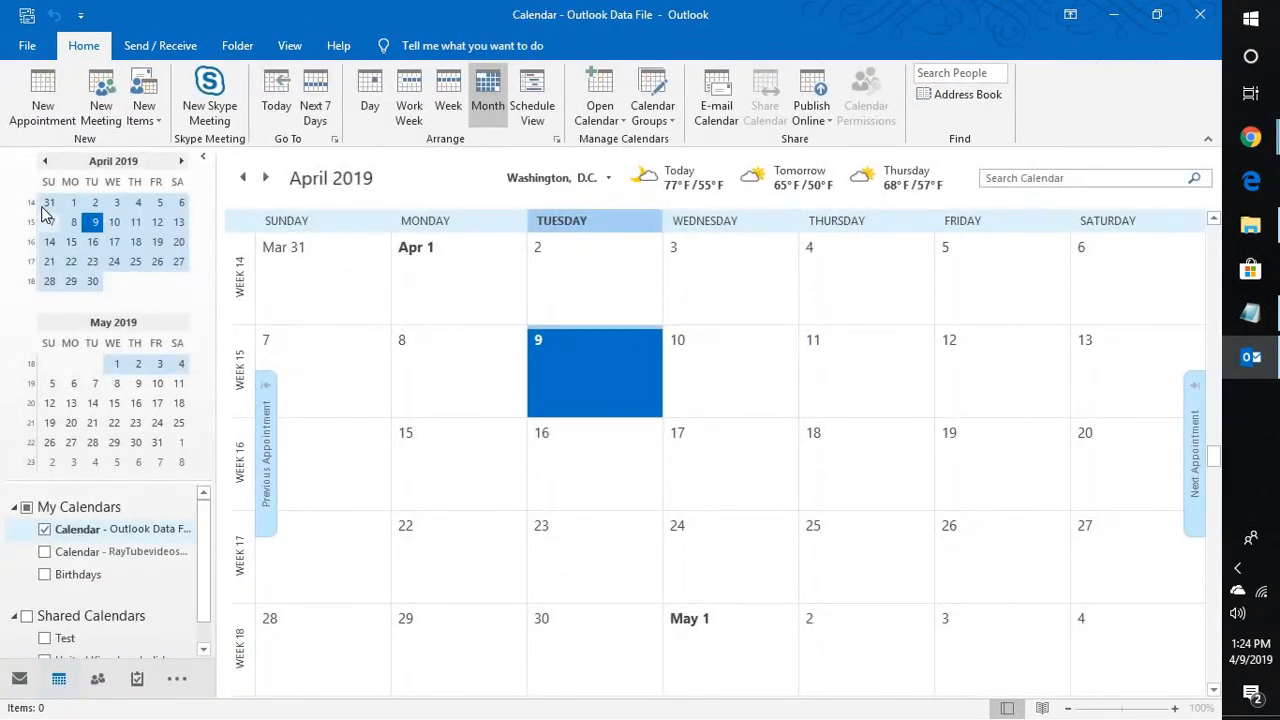
mouse_move(33, 323)
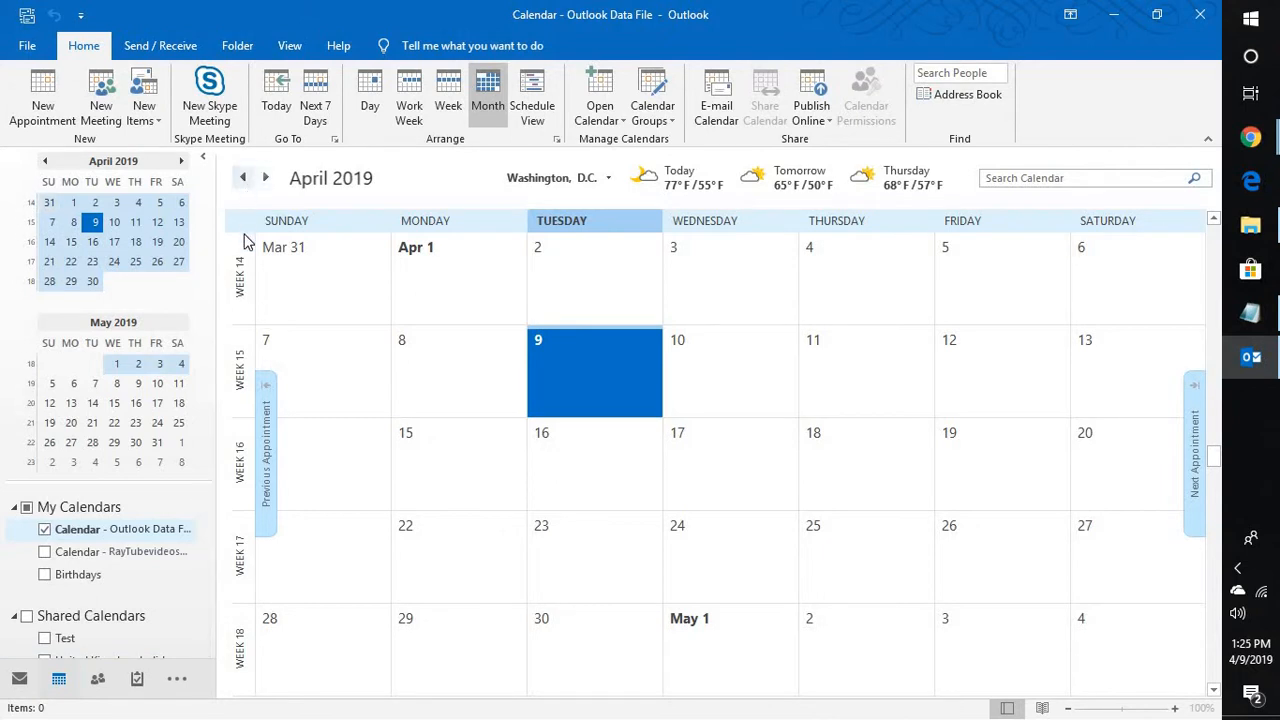
mouse_move(238, 610)
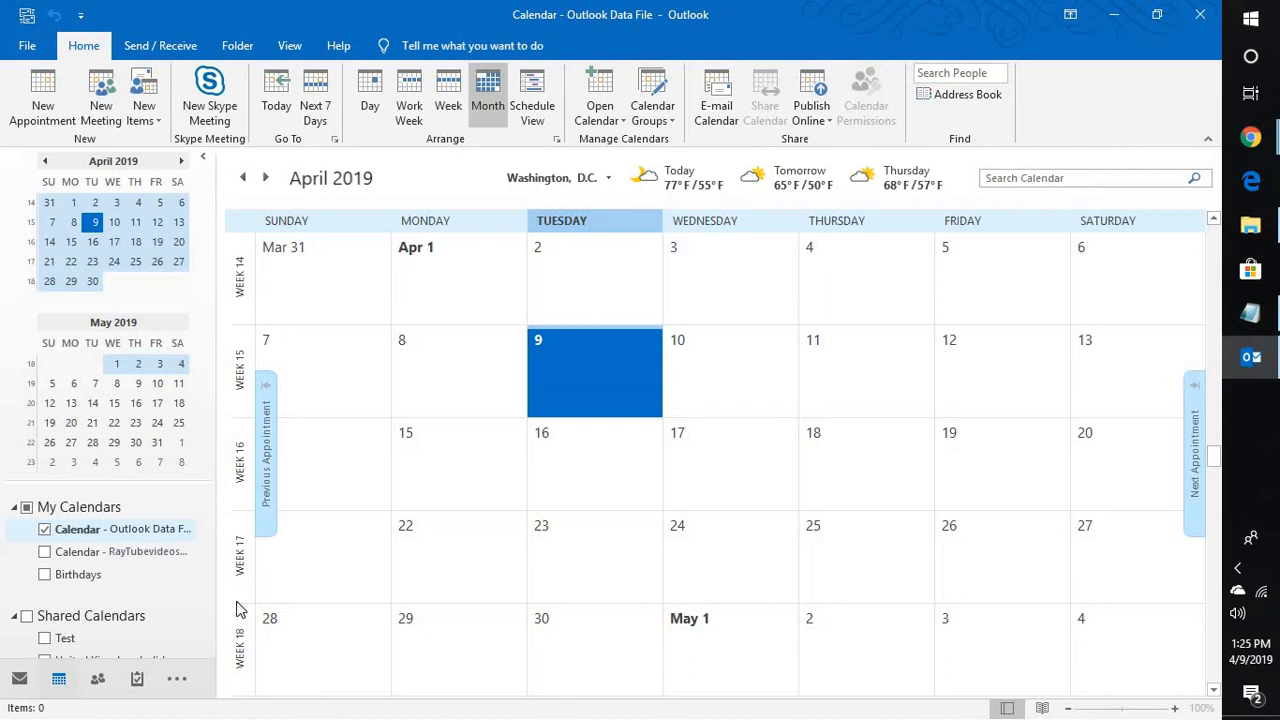
click(58, 679)
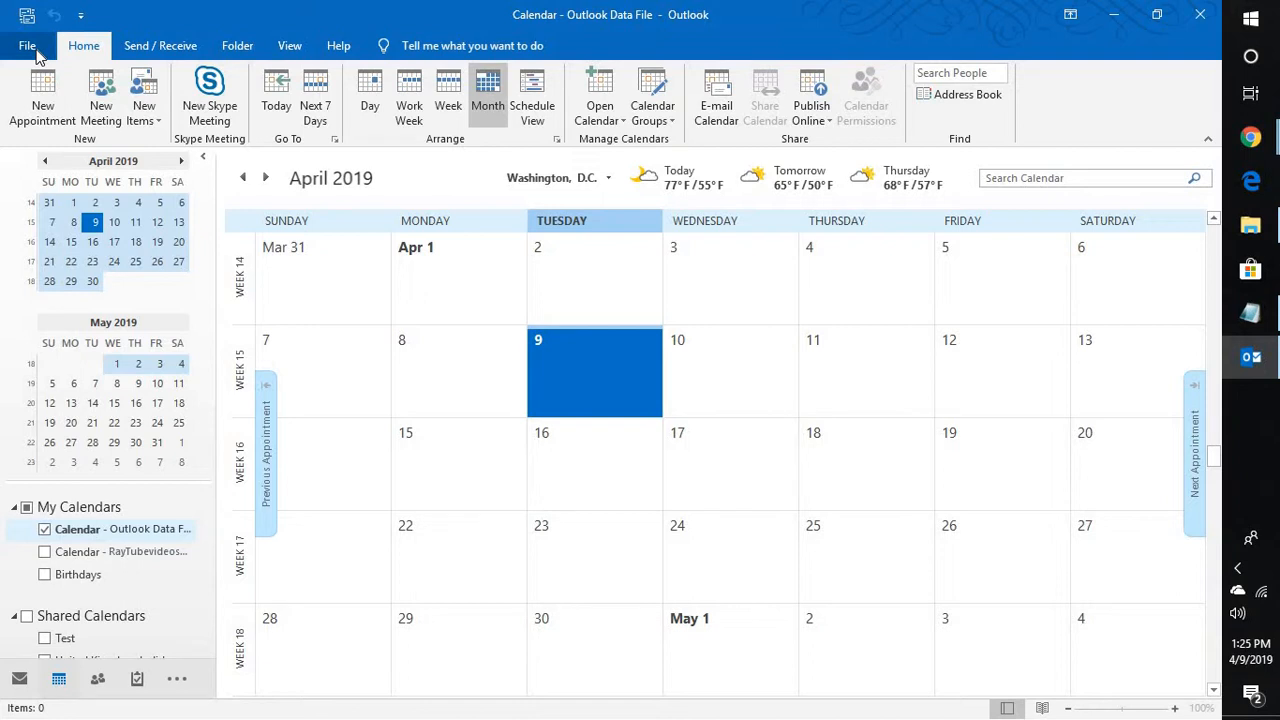
click(27, 45)
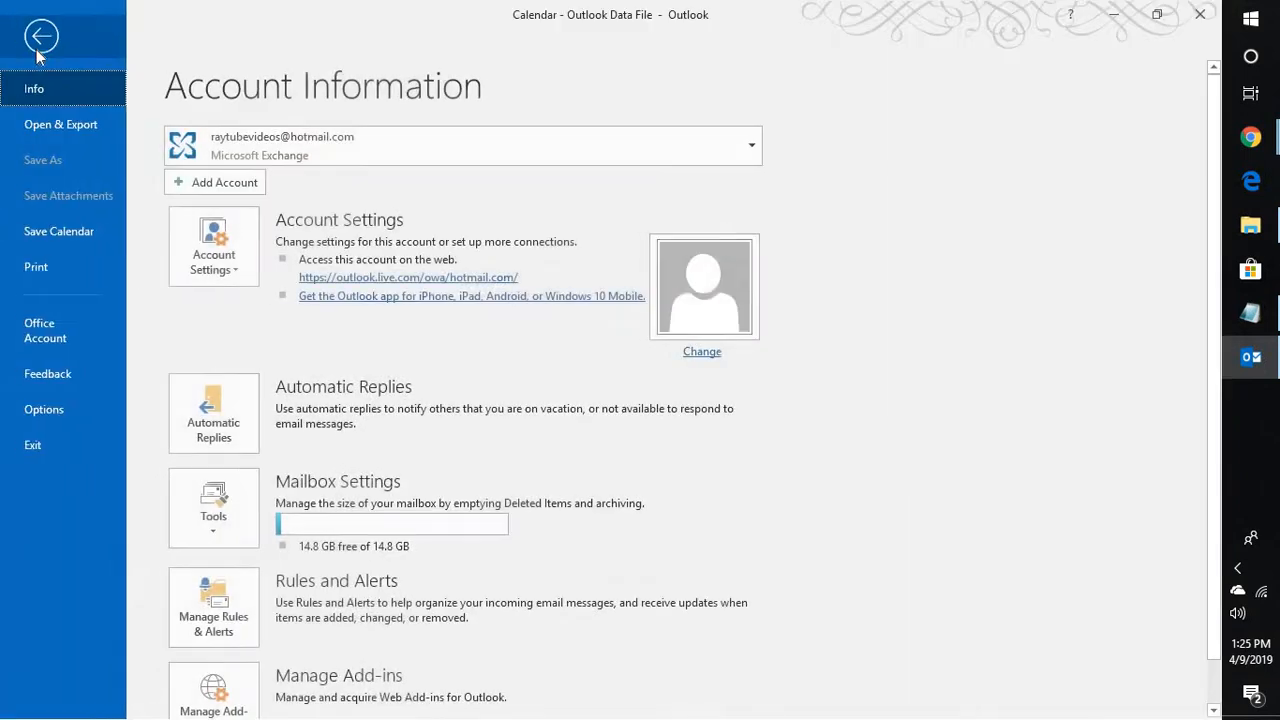
click(44, 409)
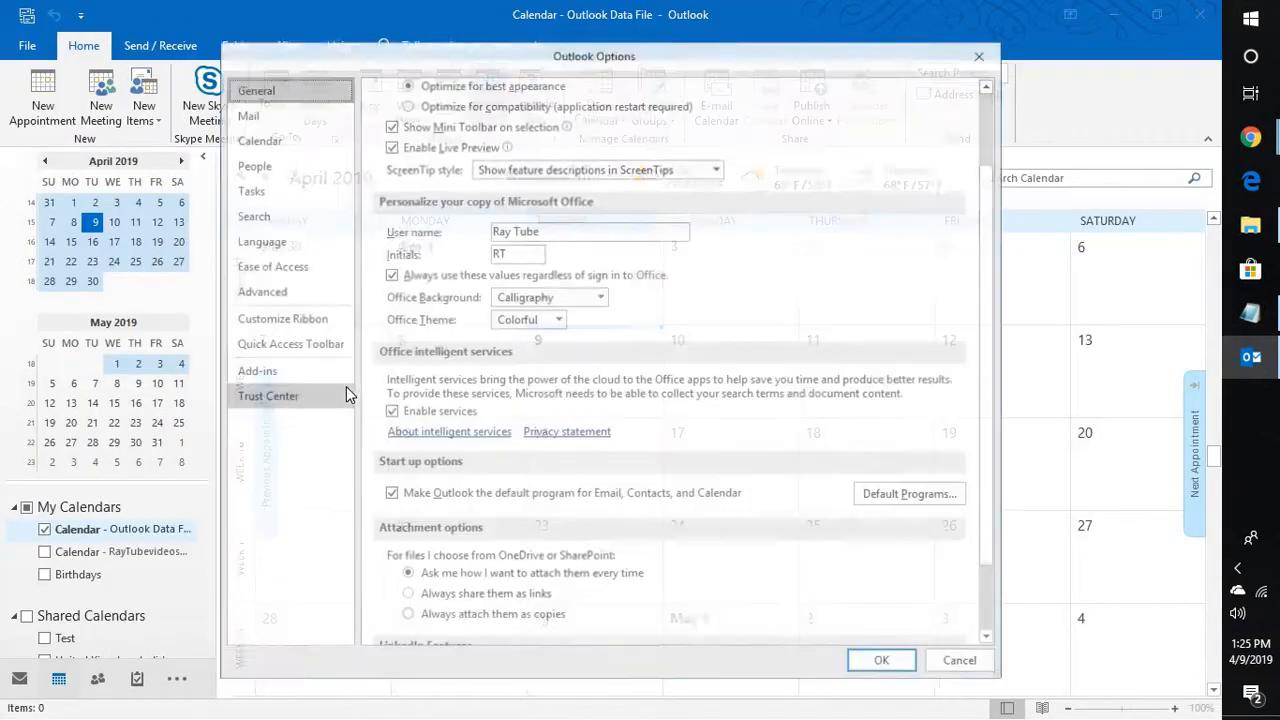
click(257, 139)
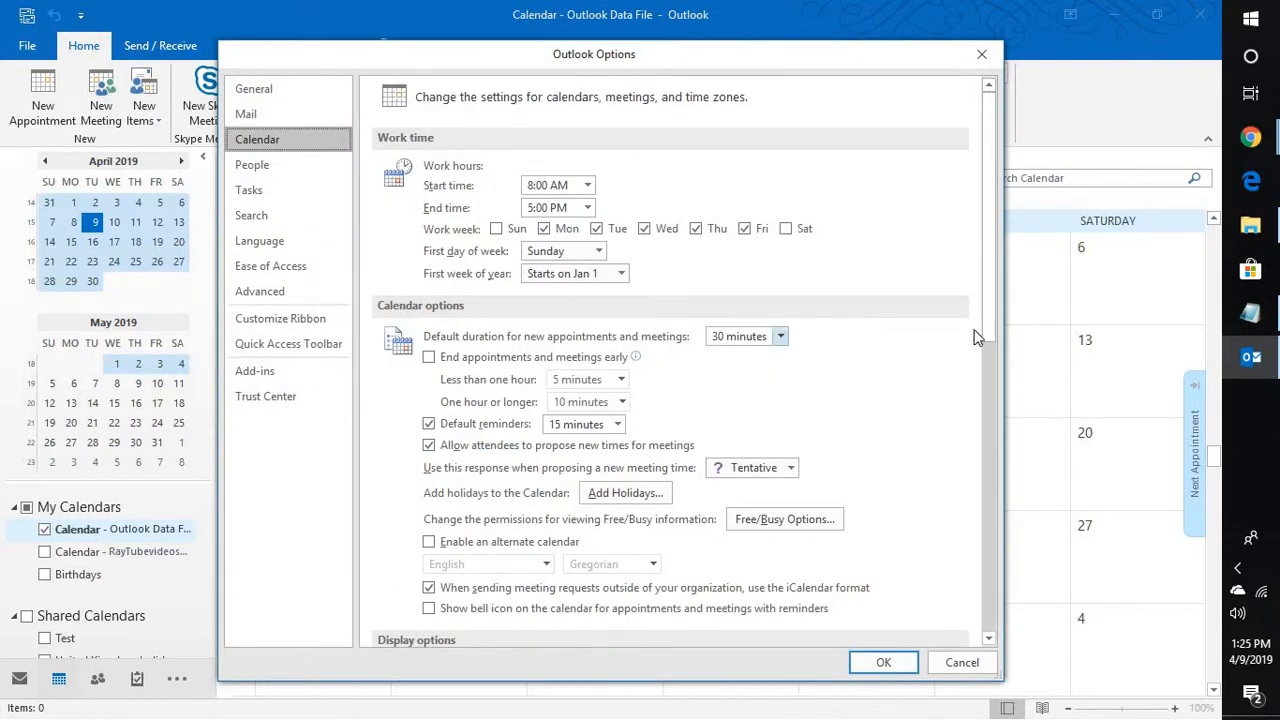
scroll(down, 3)
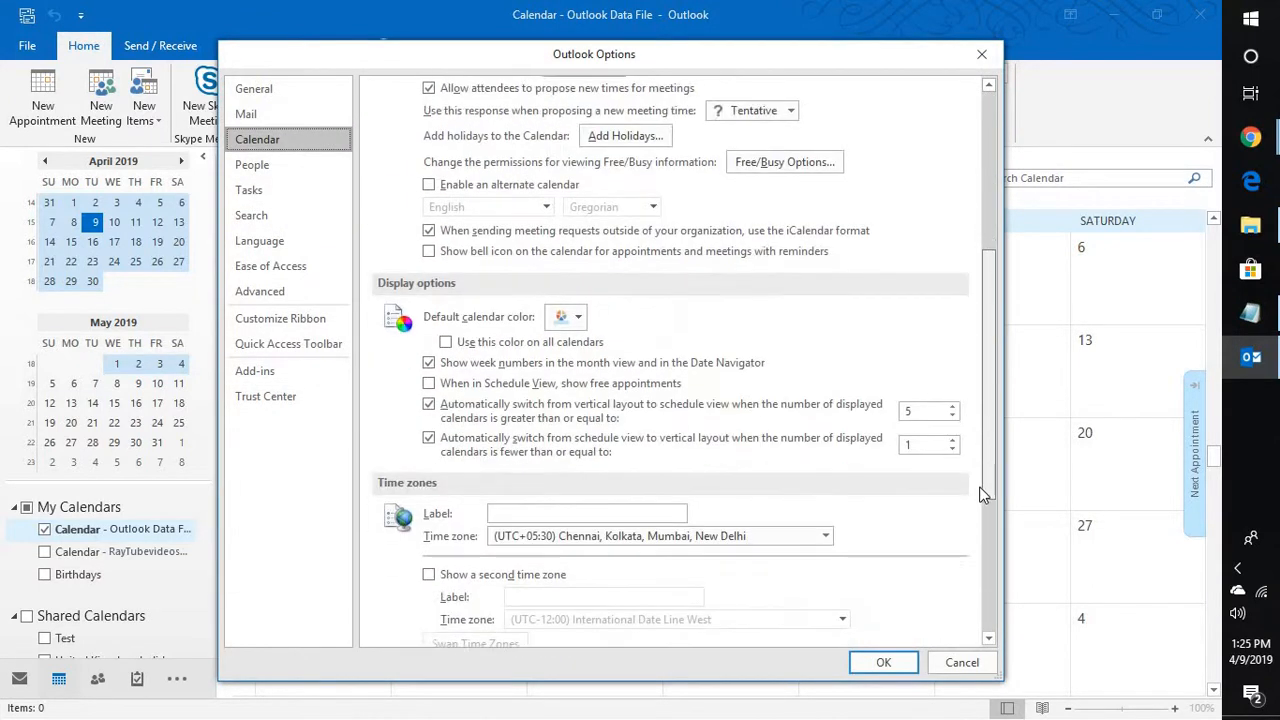
scroll(down, 3)
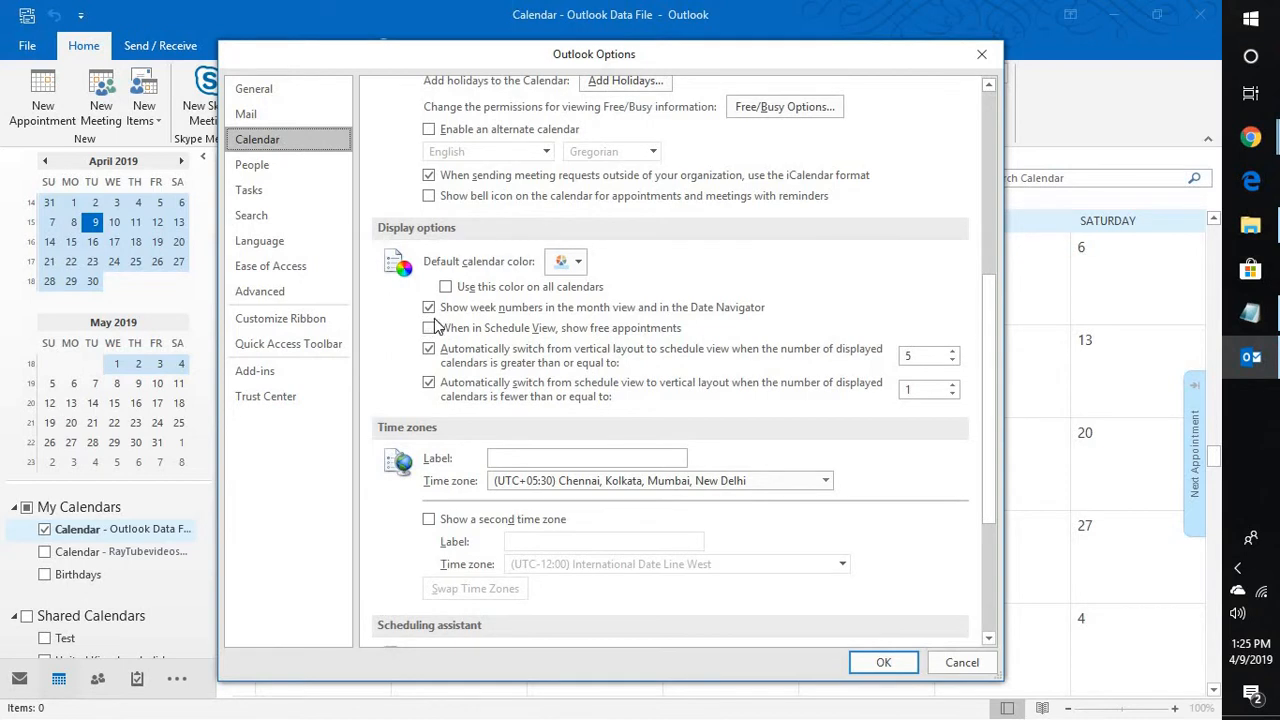
click(429, 307)
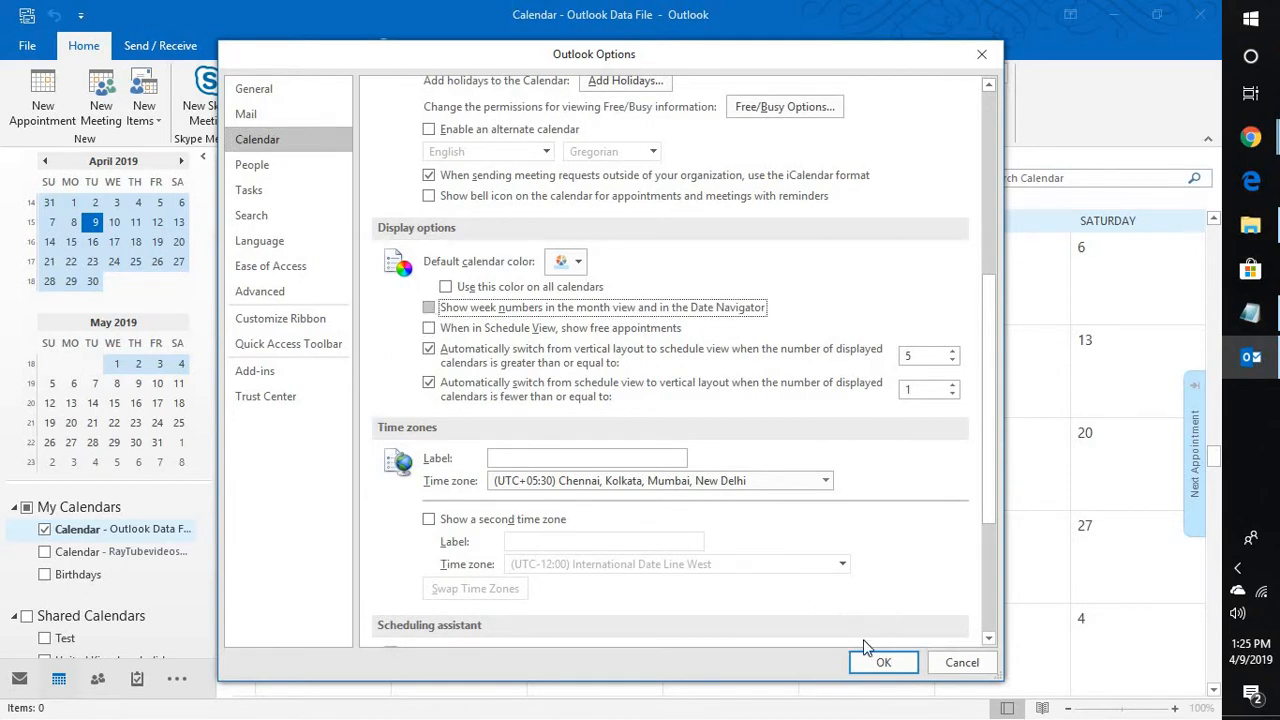
mouse_move(961, 662)
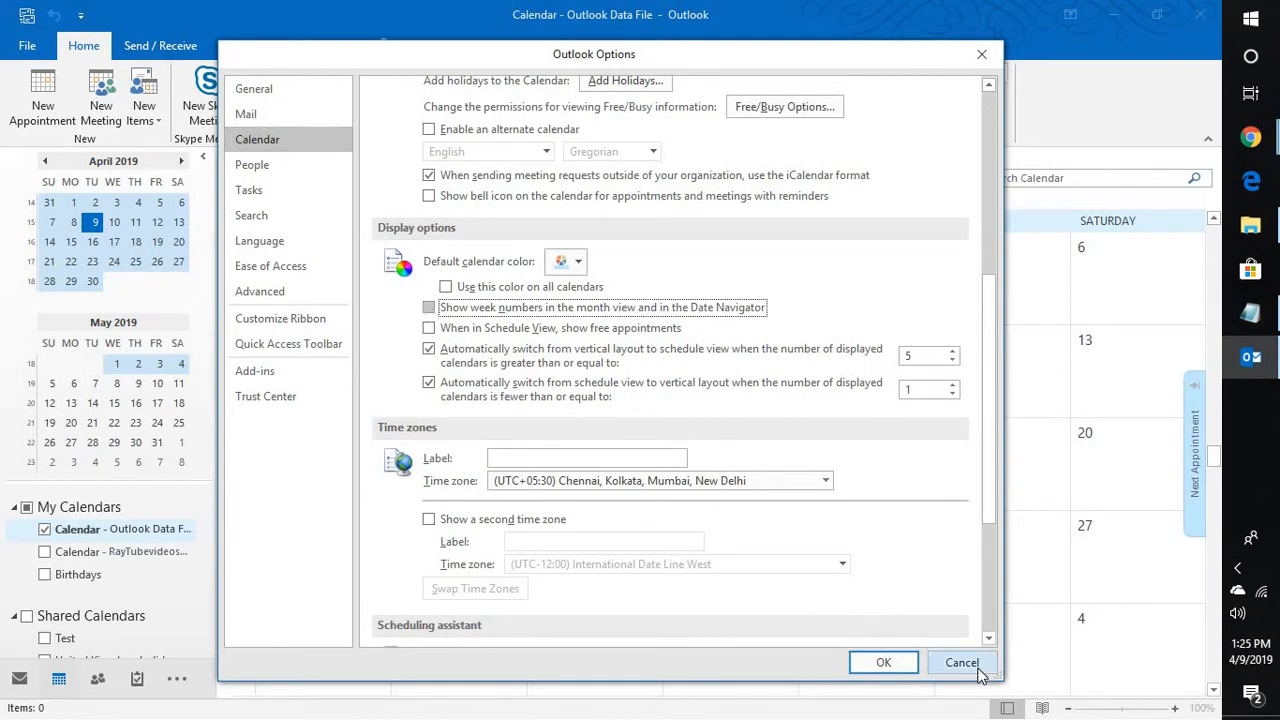
click(959, 662)
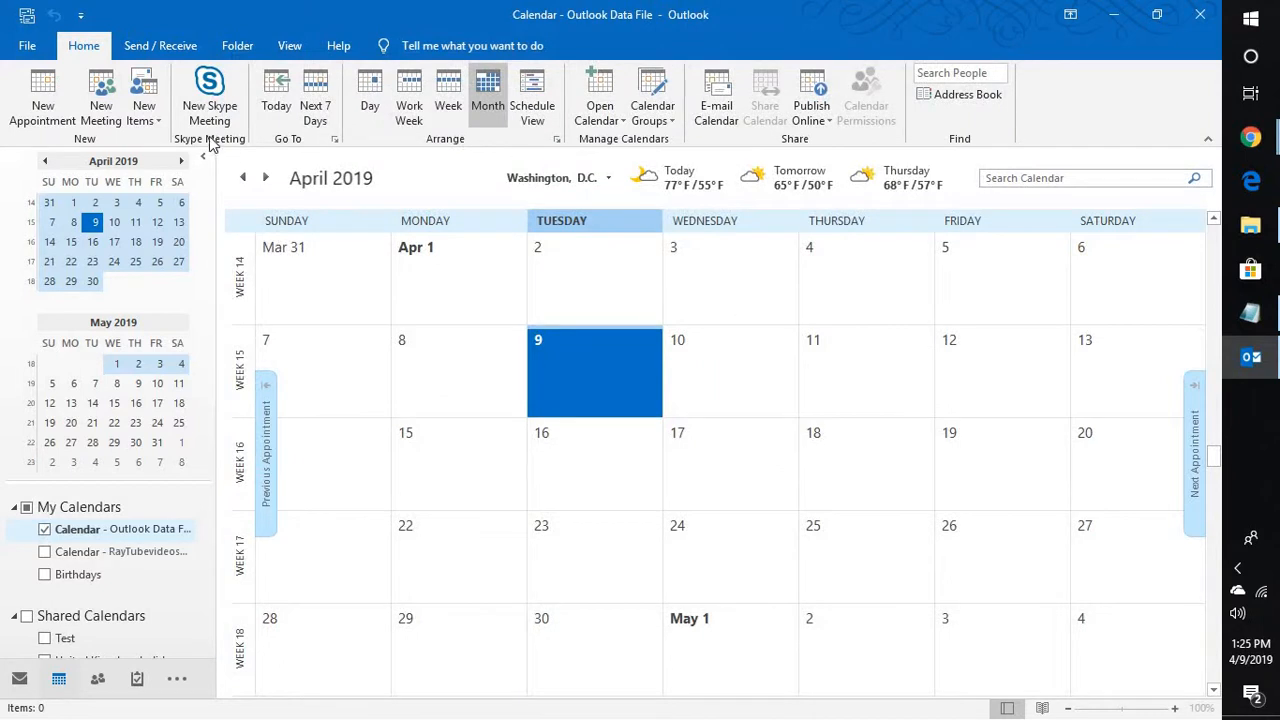